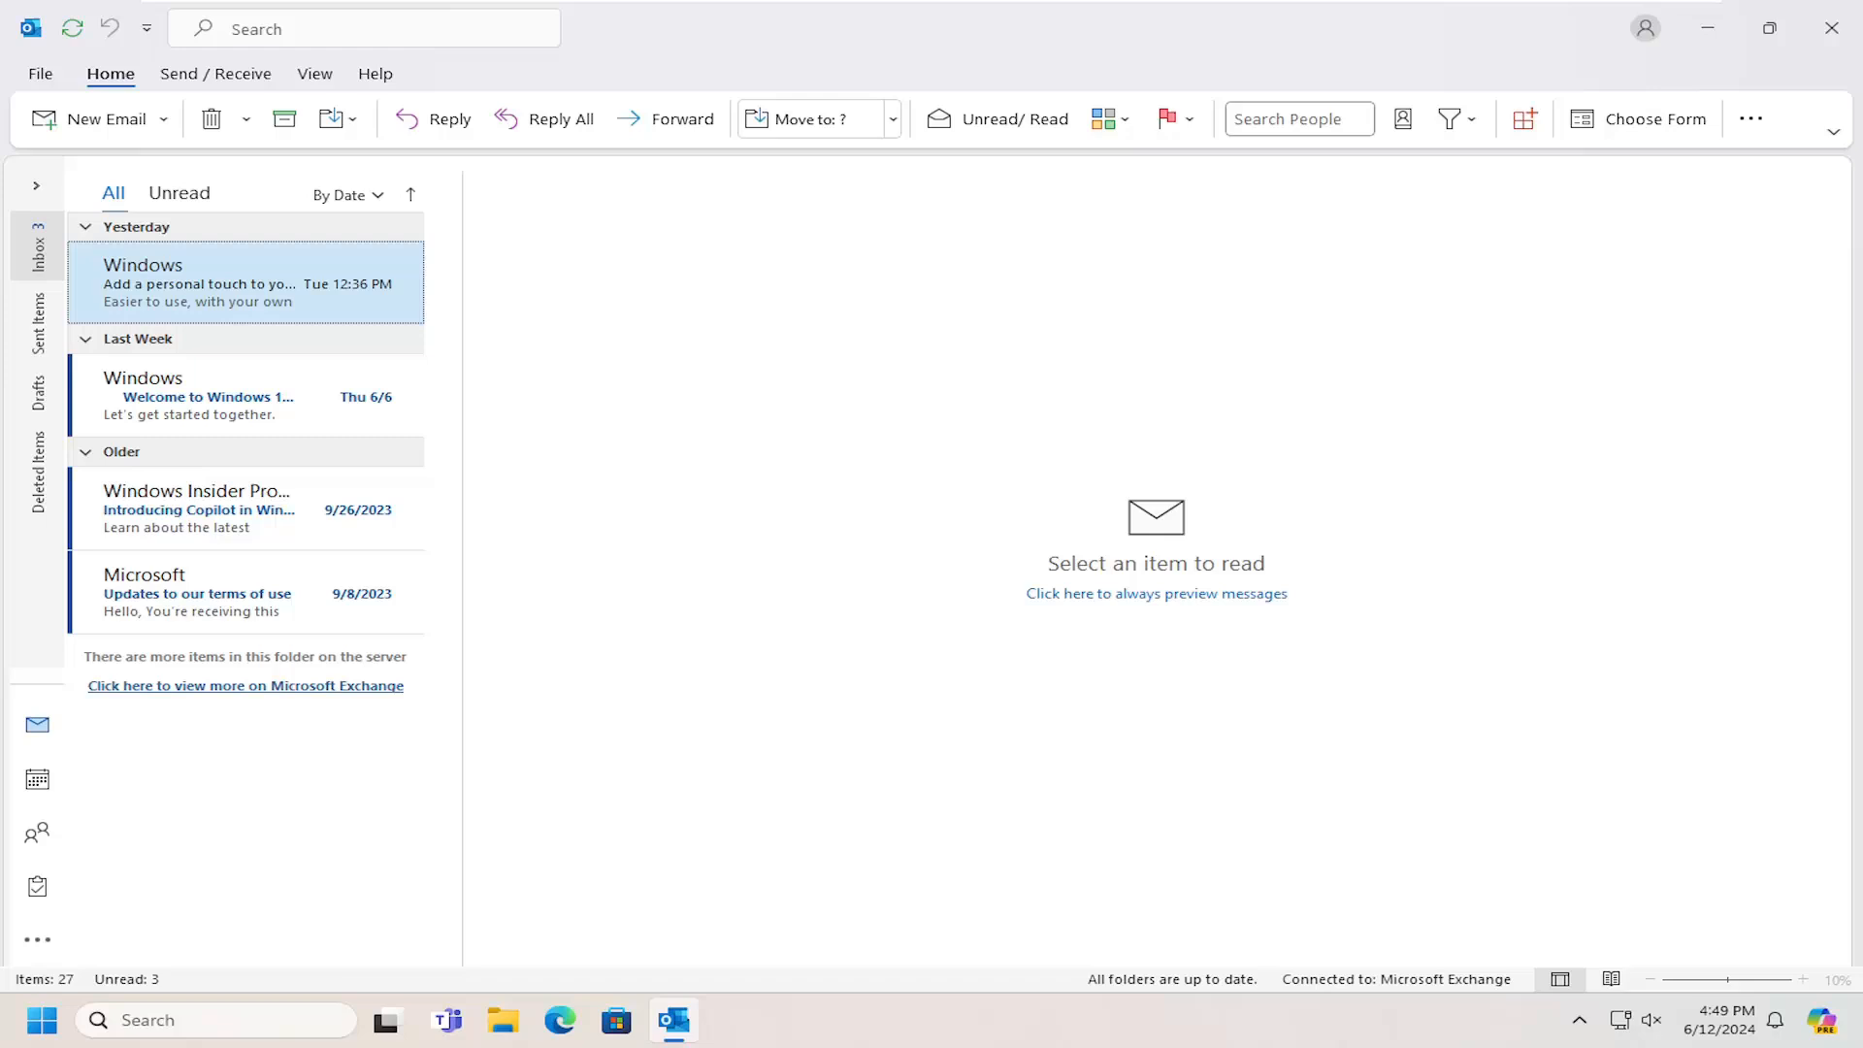
mouse_move(470, 313)
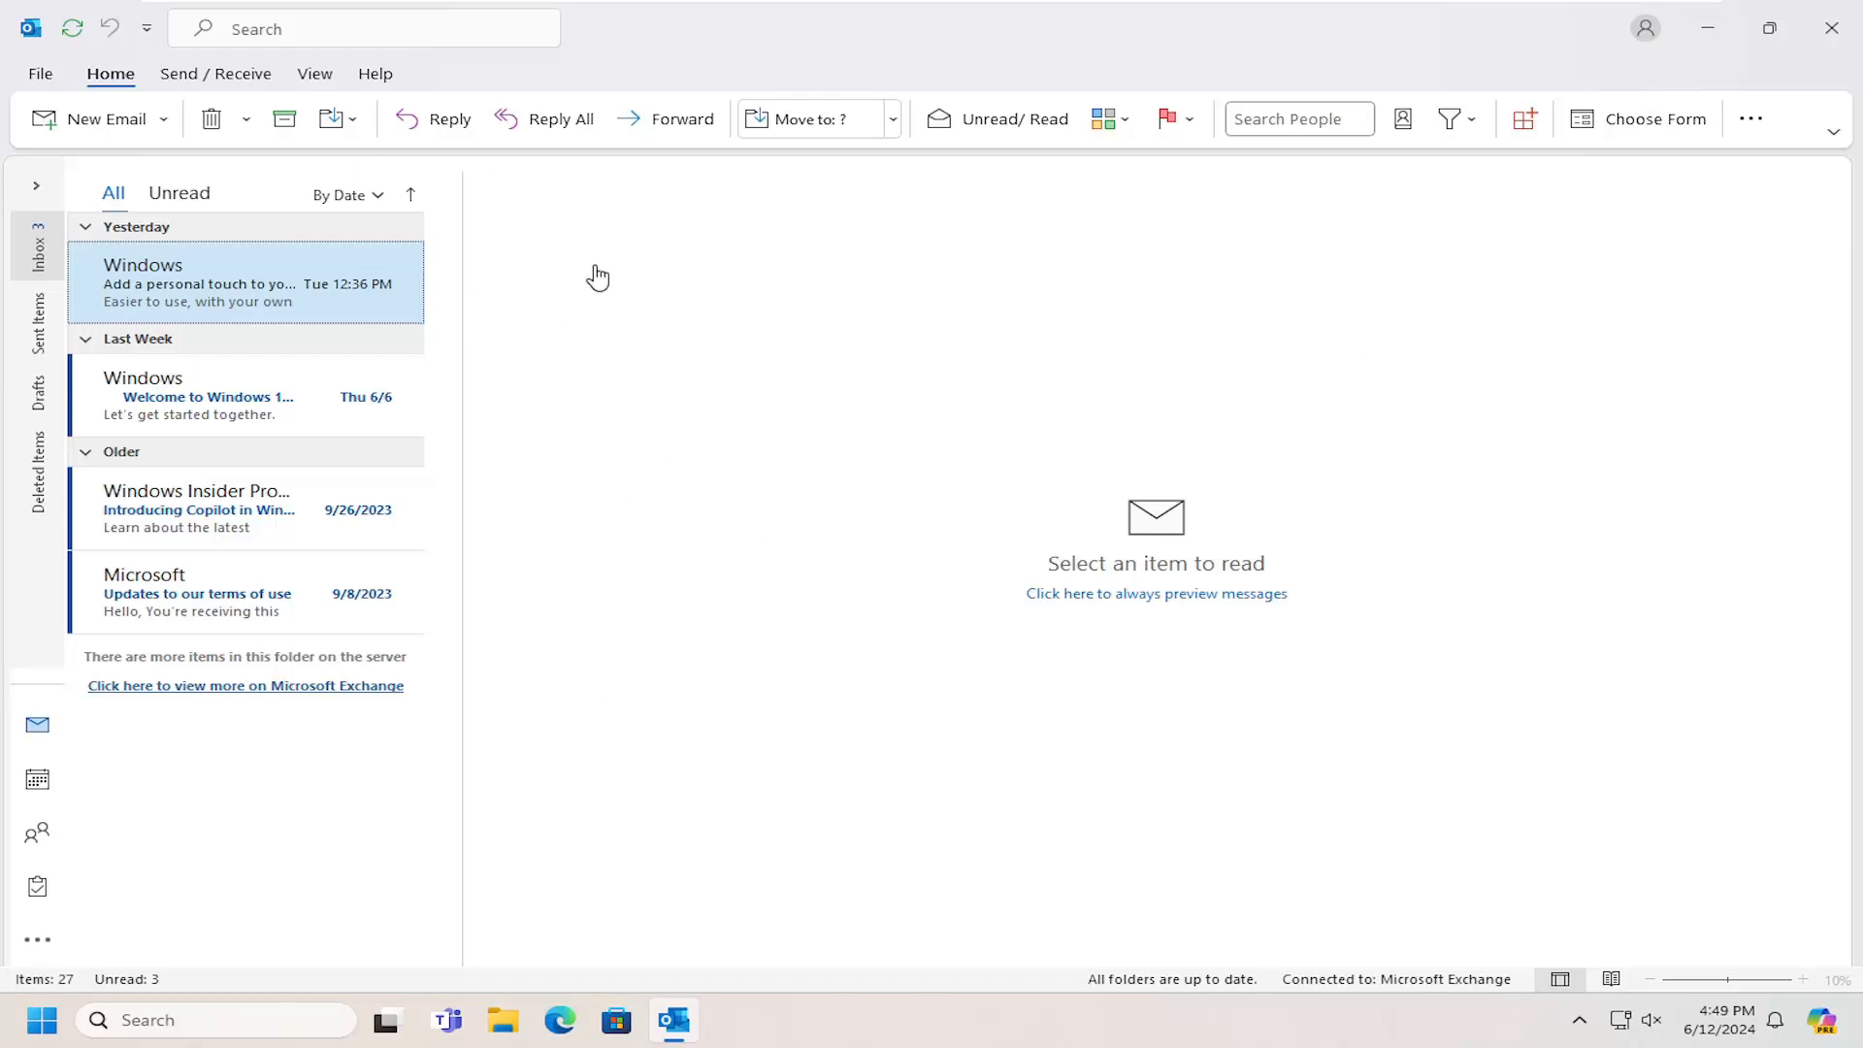
mouse_move(929, 315)
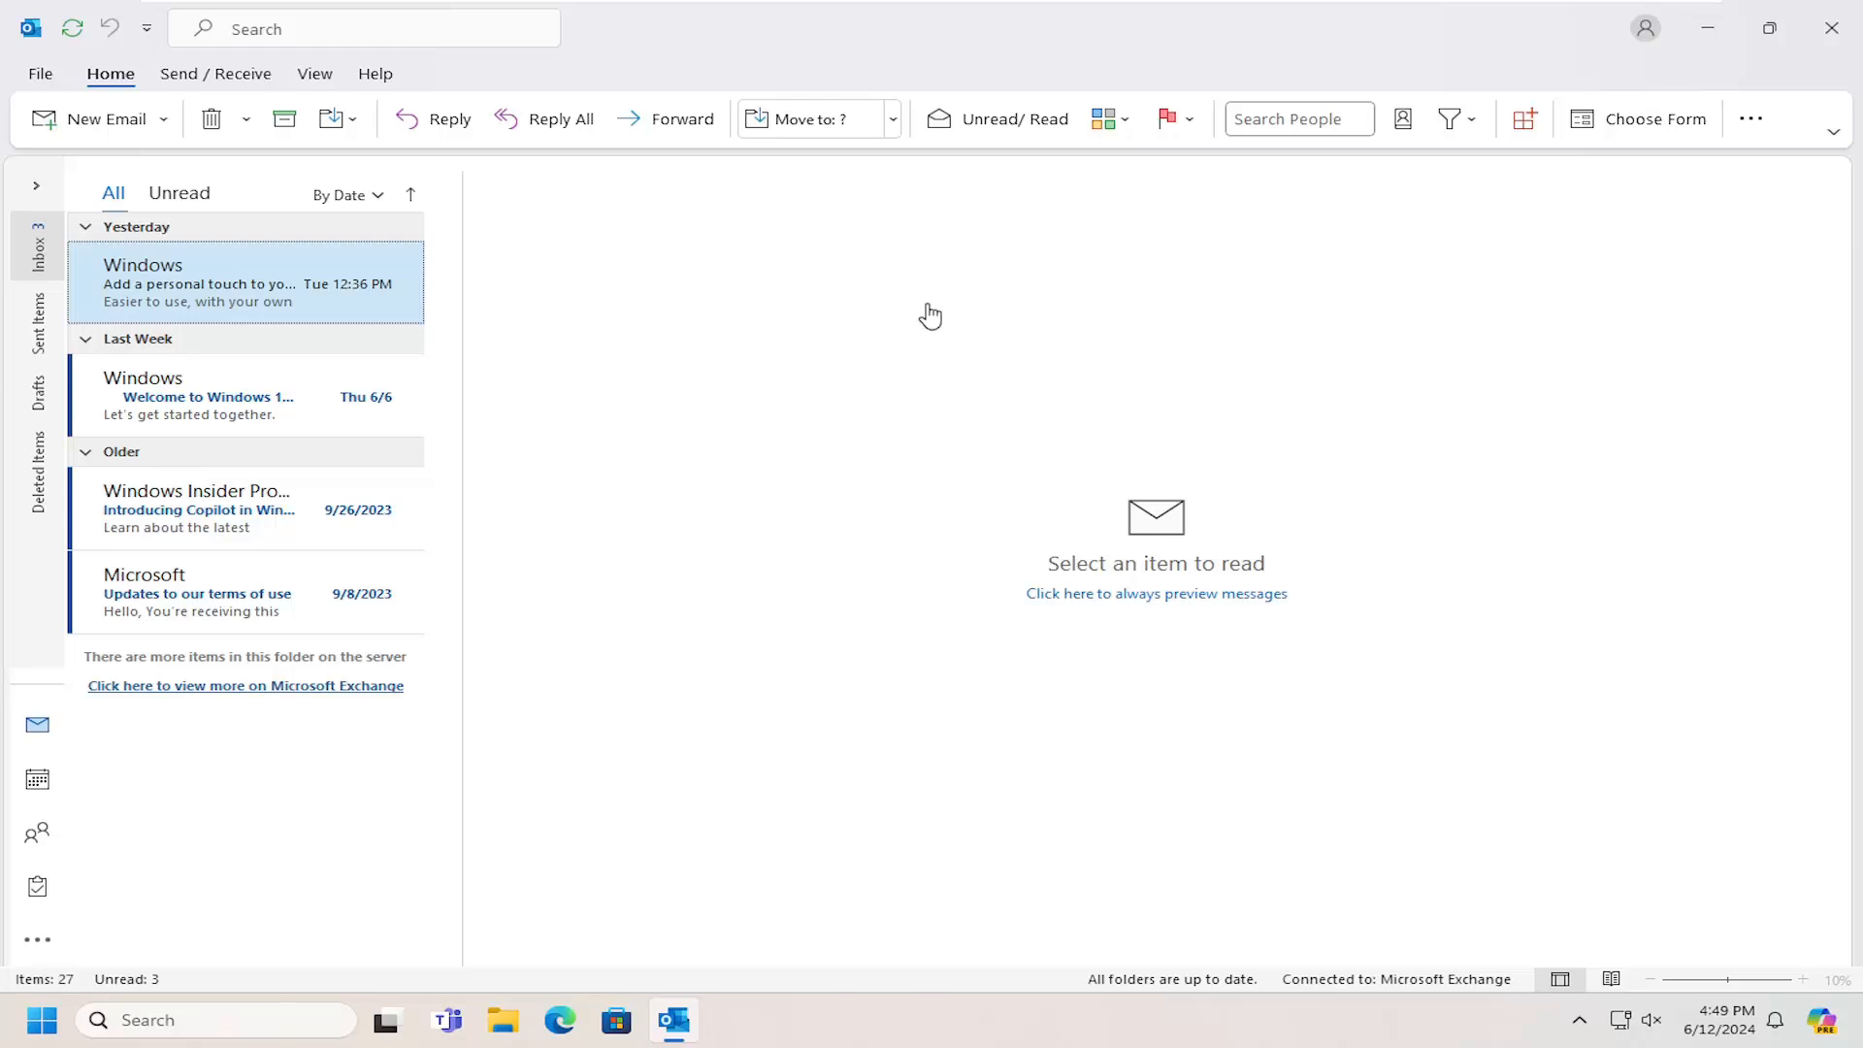
mouse_move(924, 317)
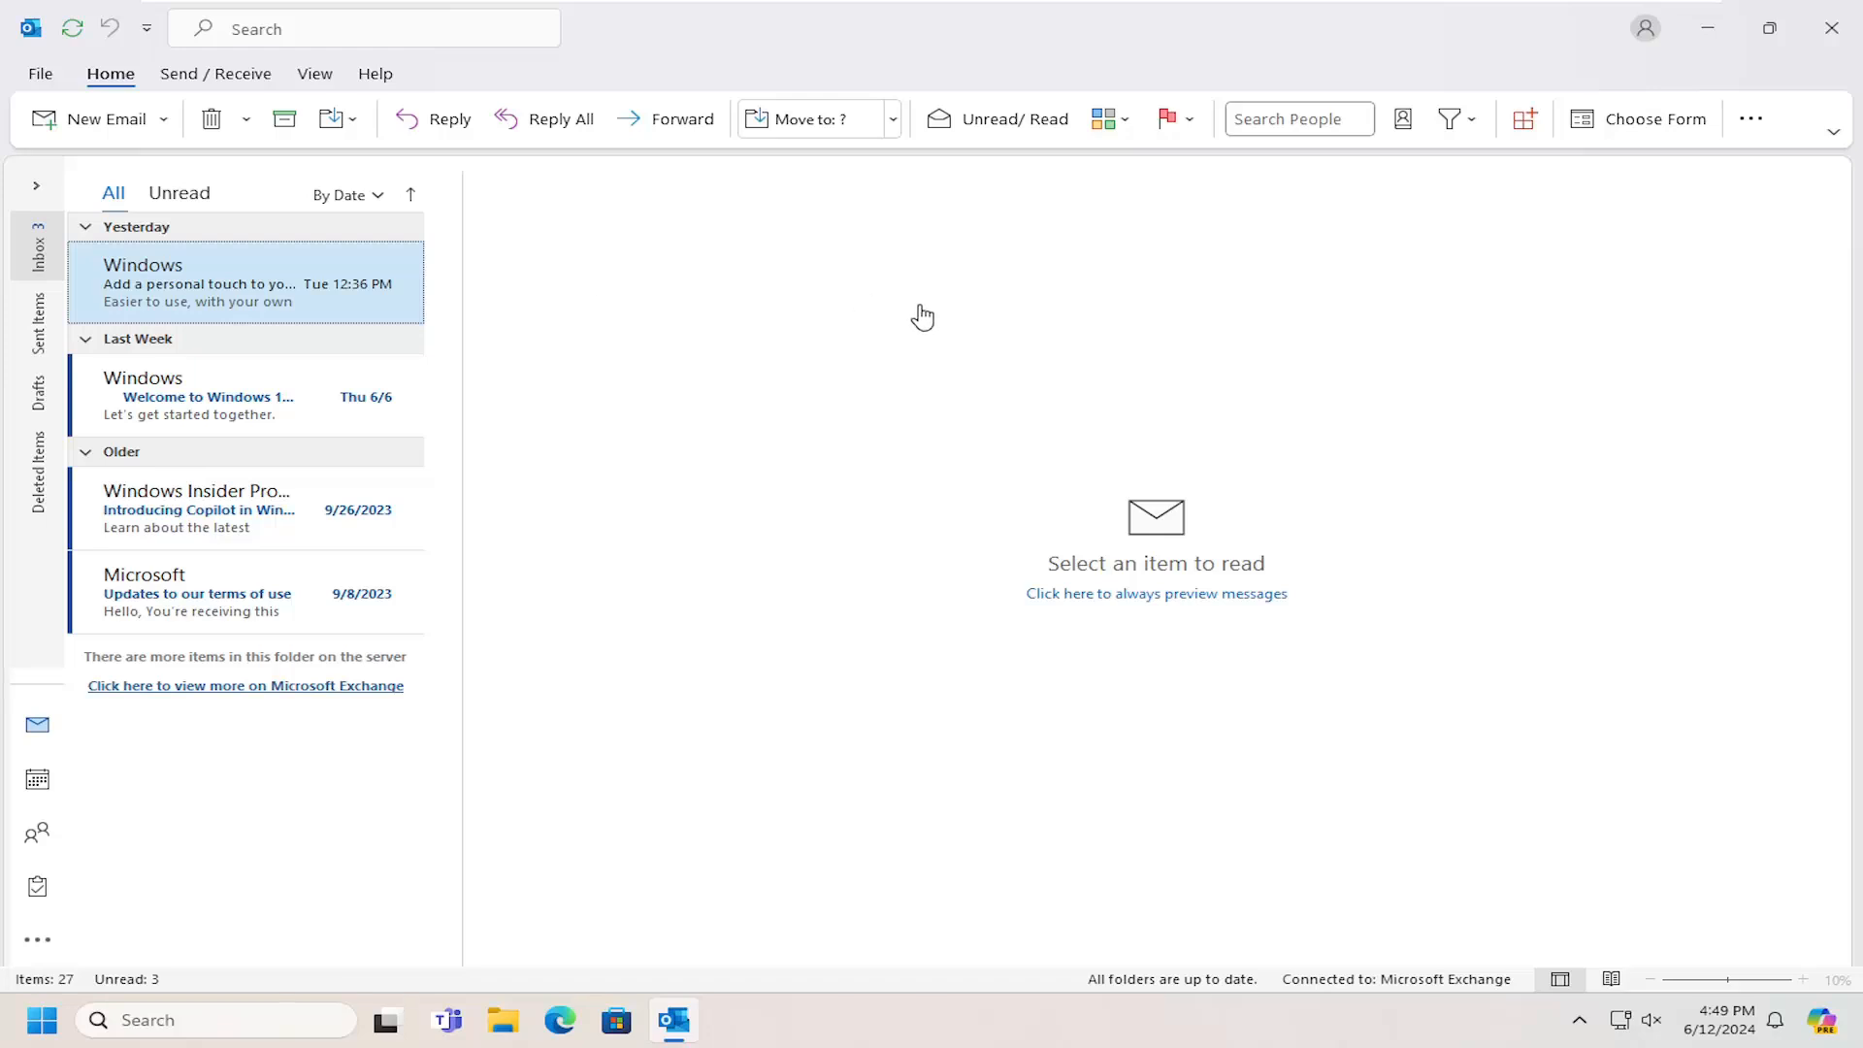
mouse_move(924, 274)
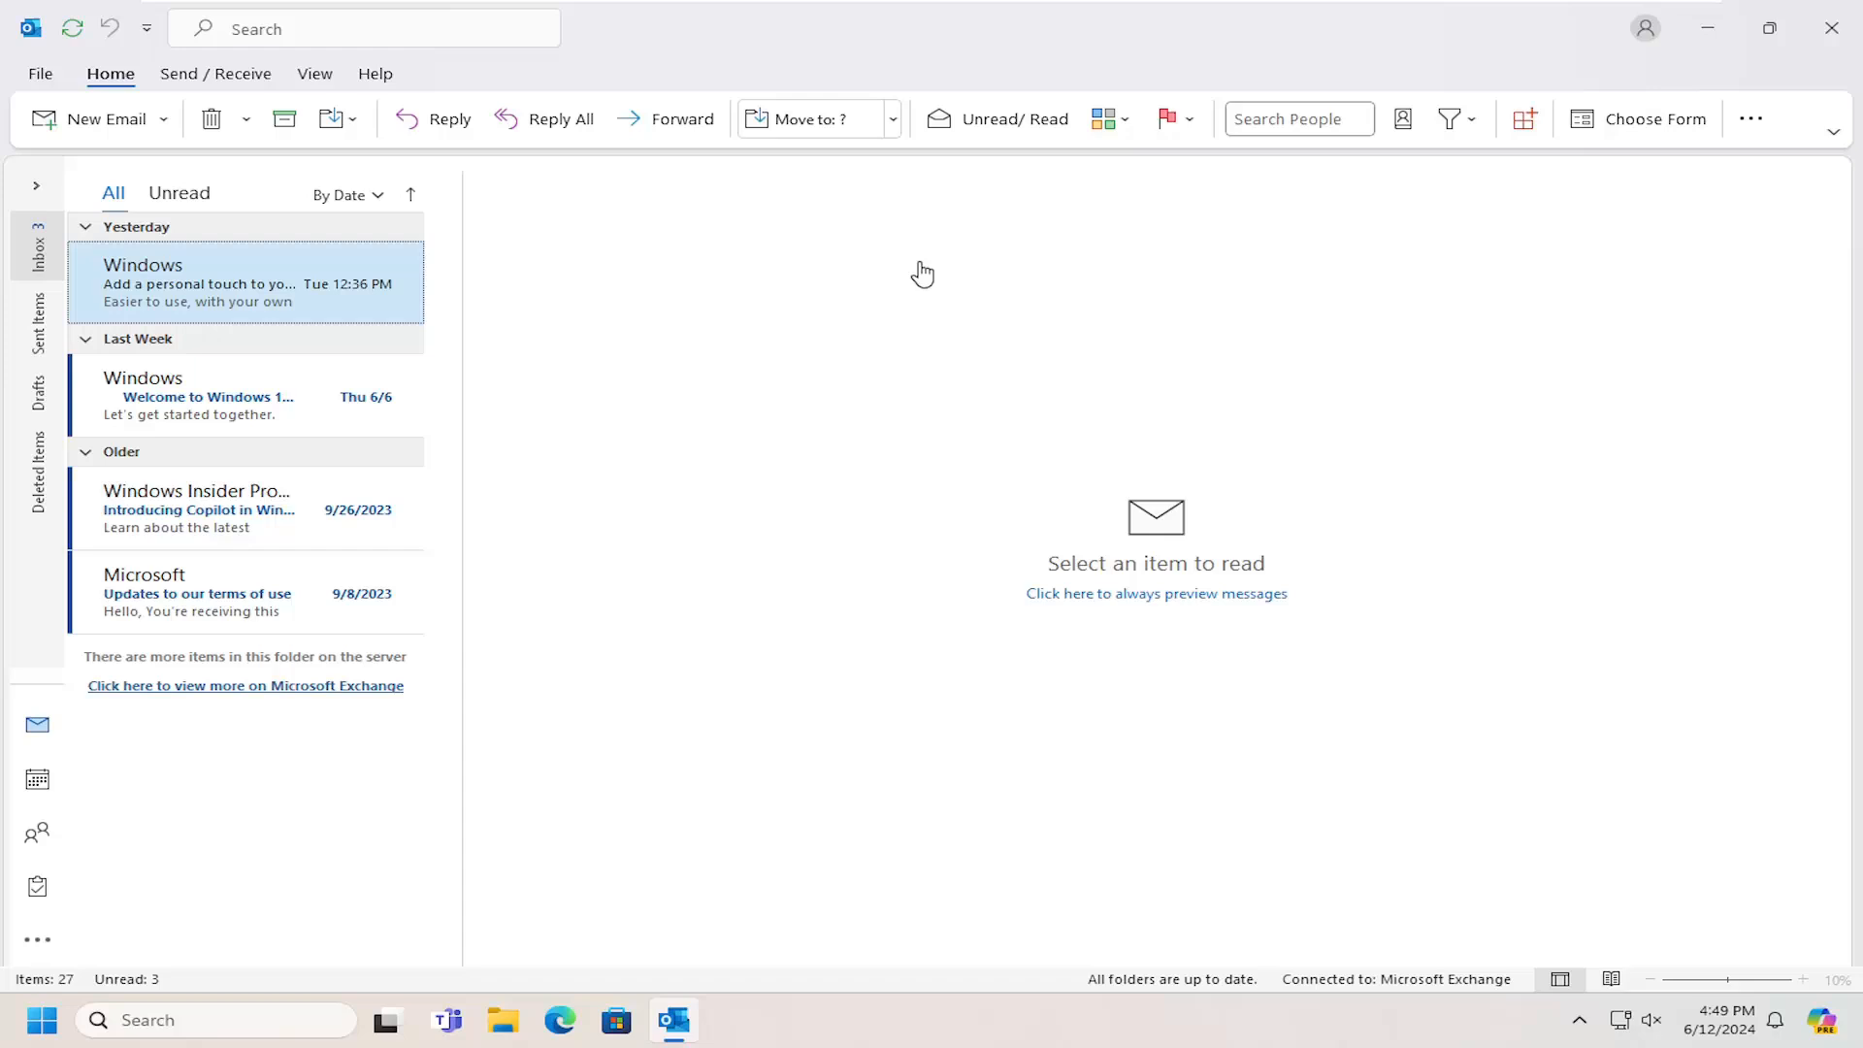
mouse_move(1362, 74)
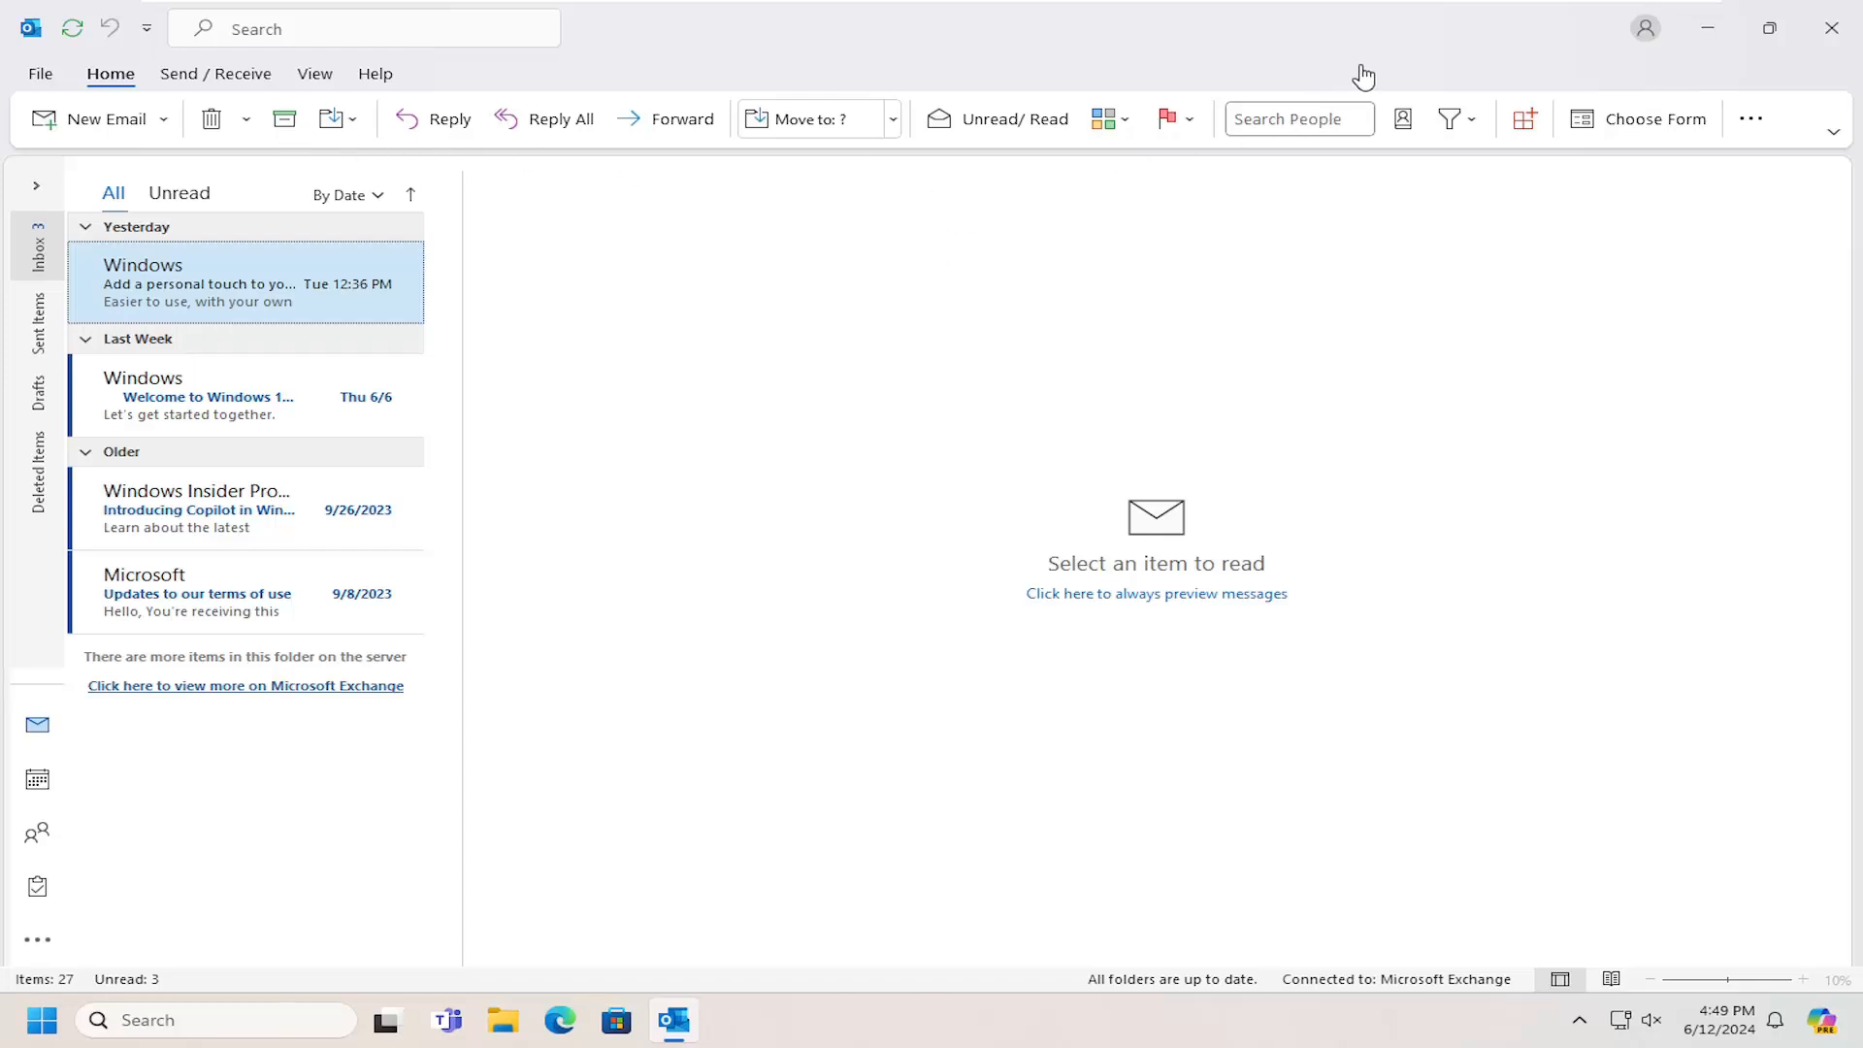
Switch the ribbon to Classic Ribbon from the ribbon display options.
click(1834, 132)
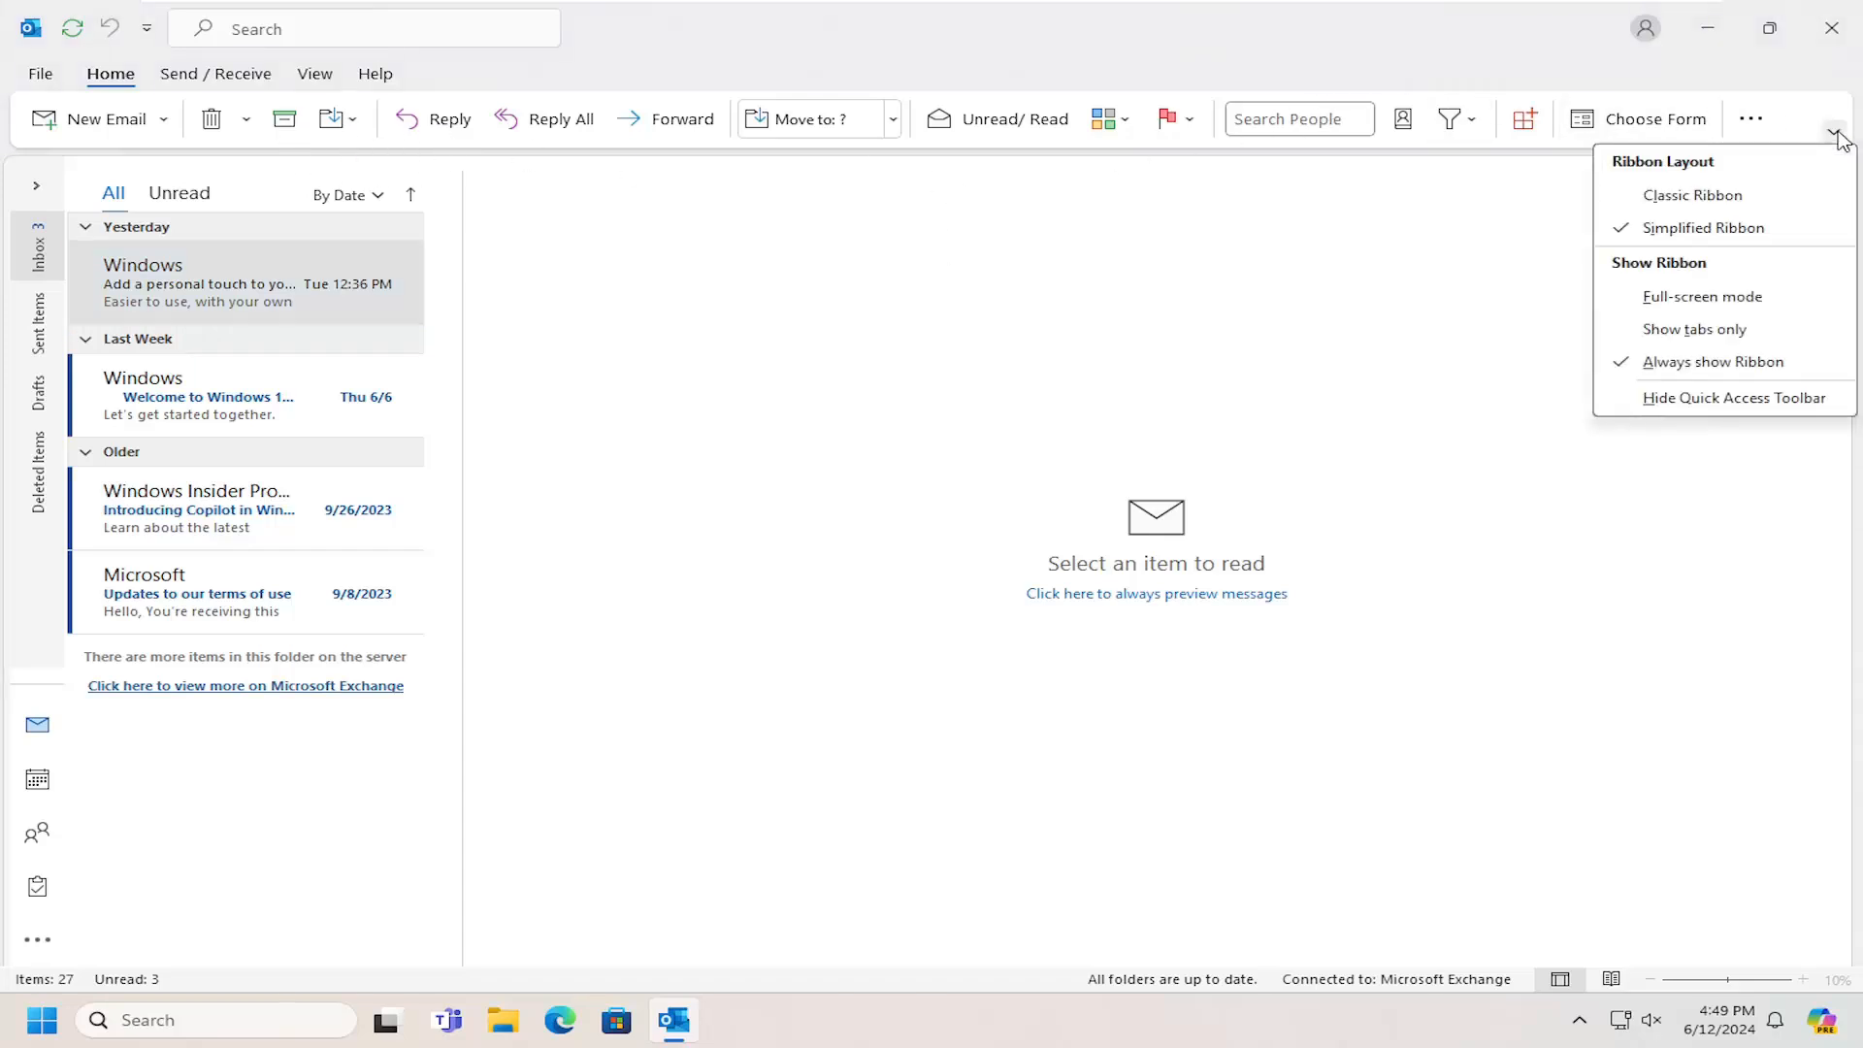
mouse_move(1634, 174)
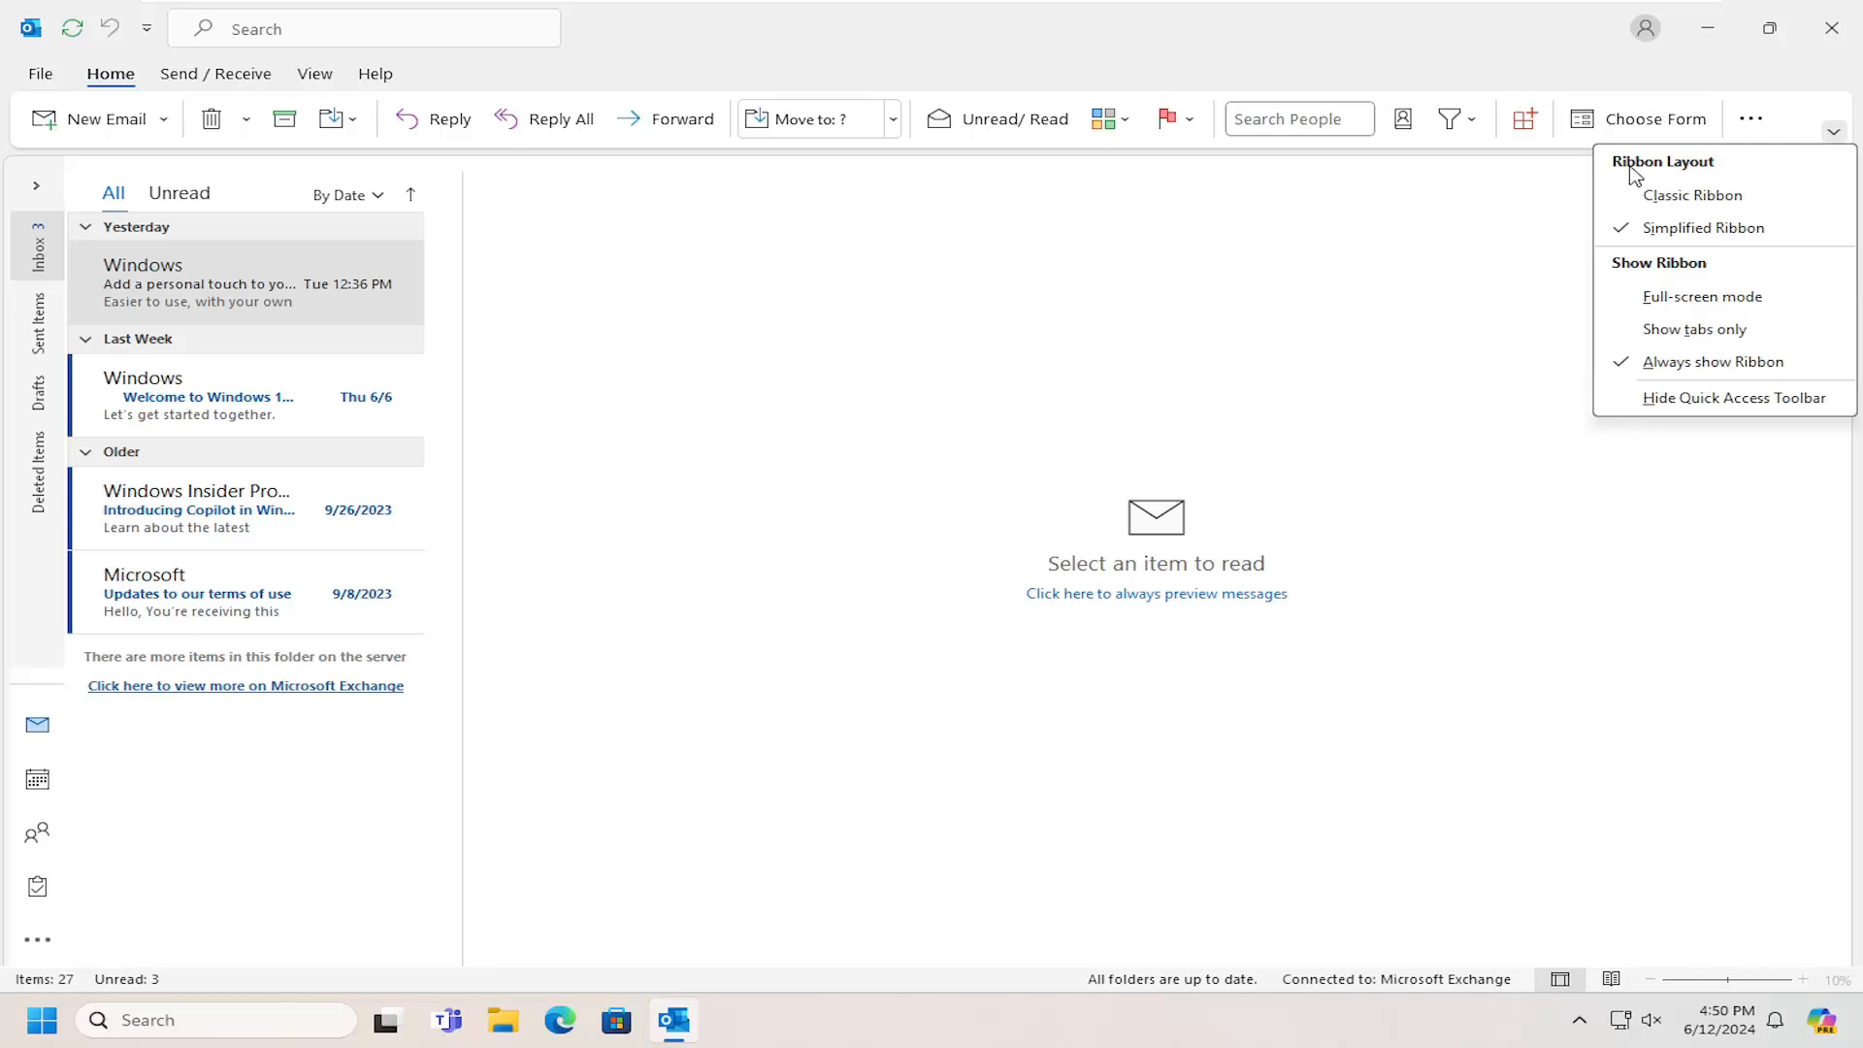
click(1690, 194)
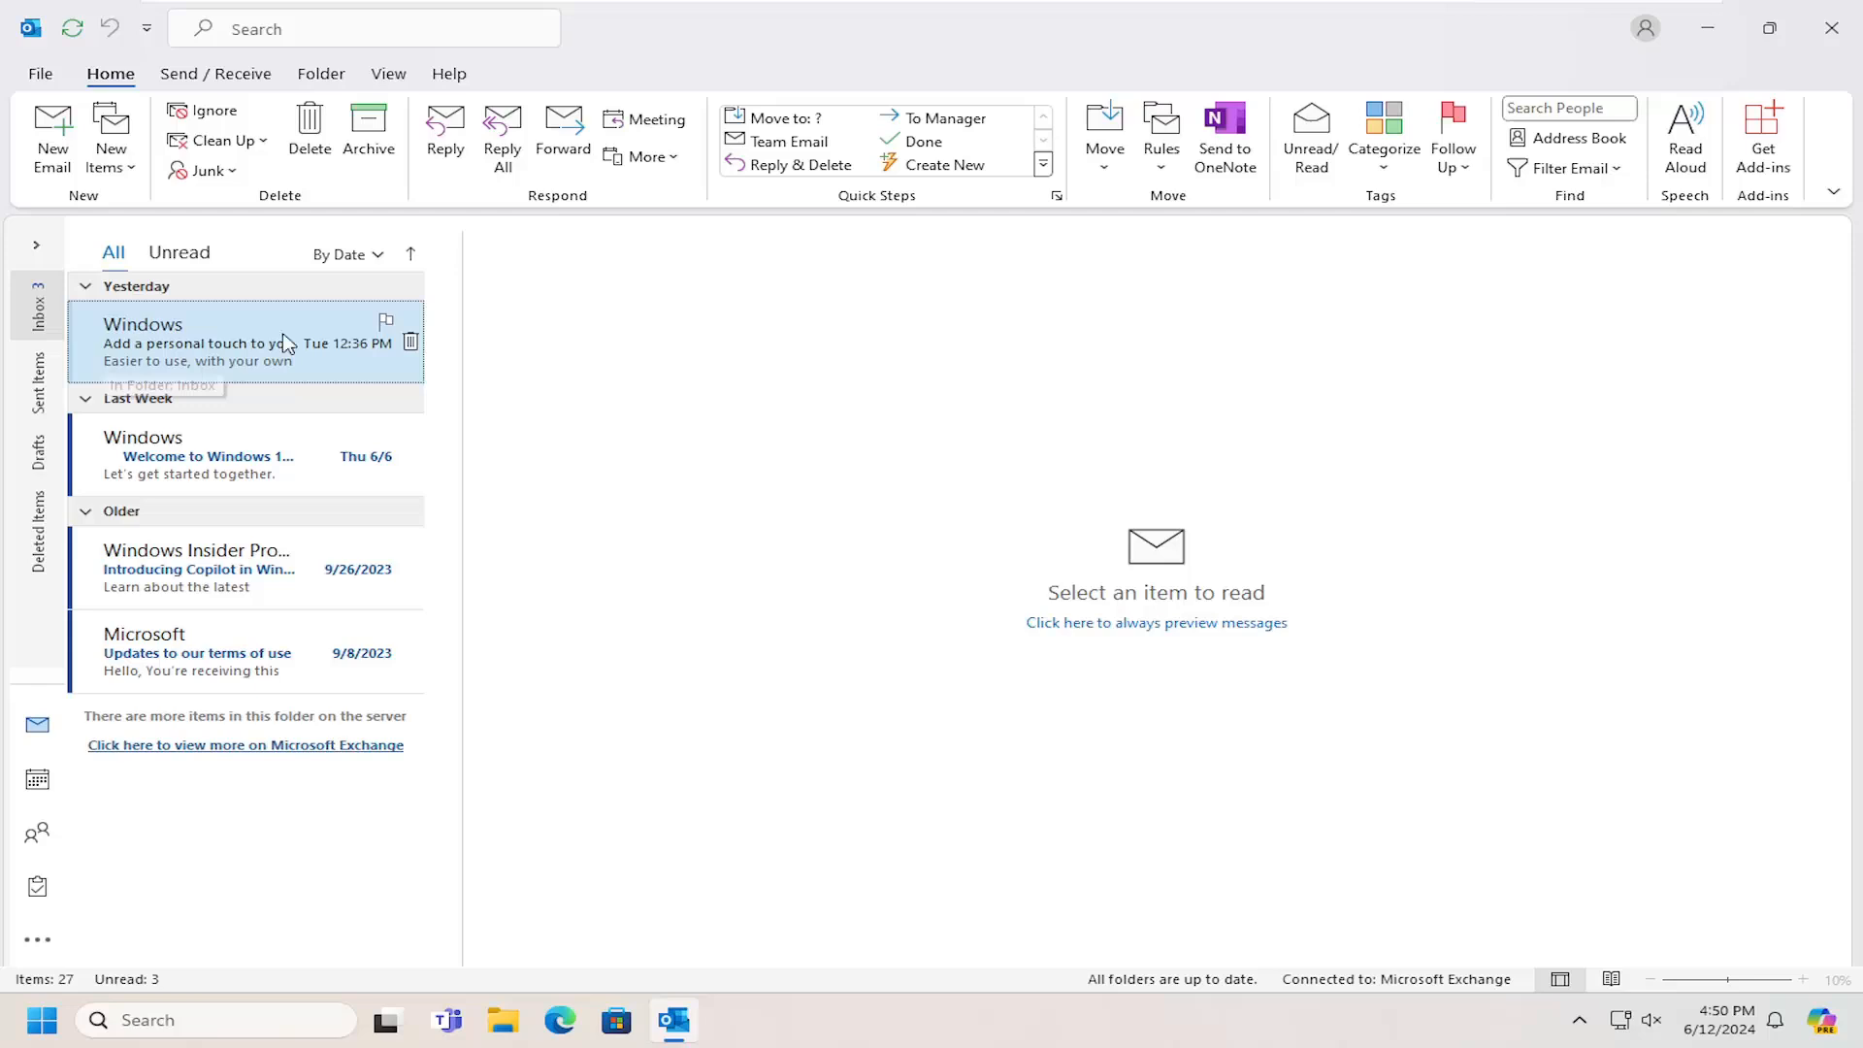
mouse_move(11, 95)
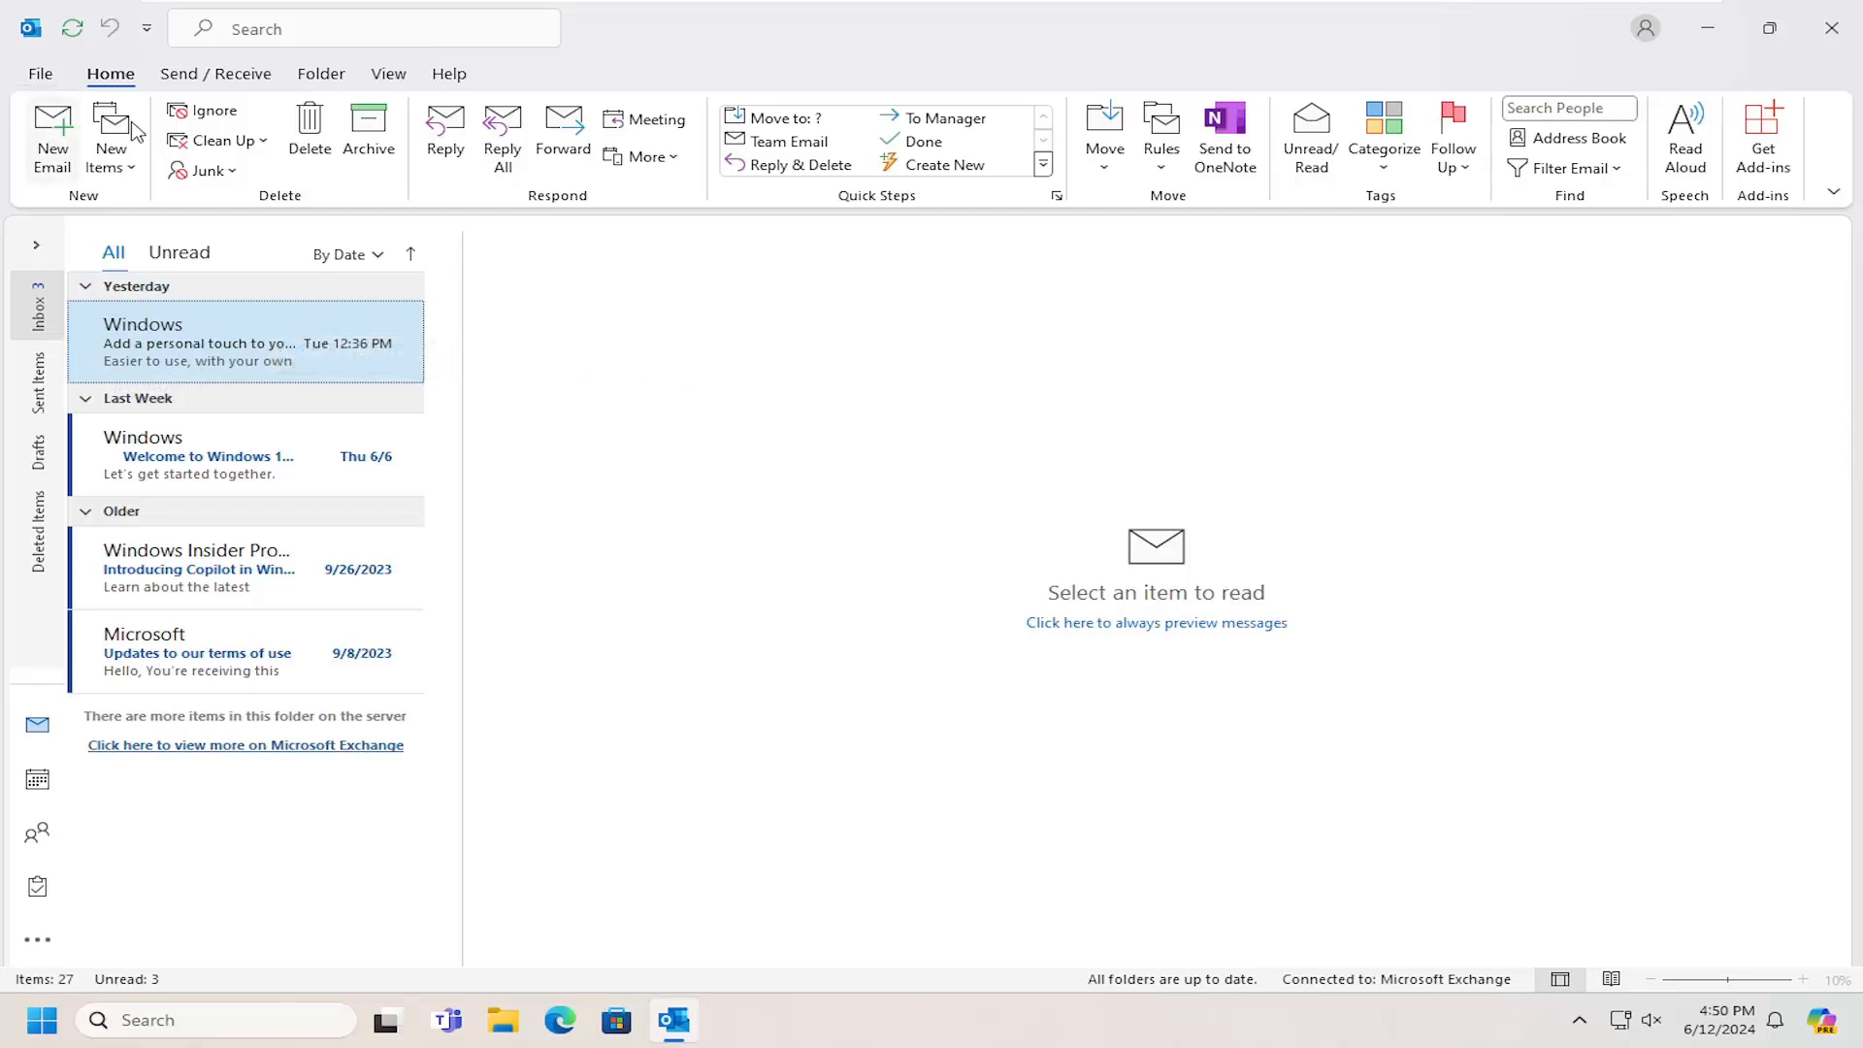
Reach Customize Ribbon in Outlook Options and show the Reset choices.
click(38, 72)
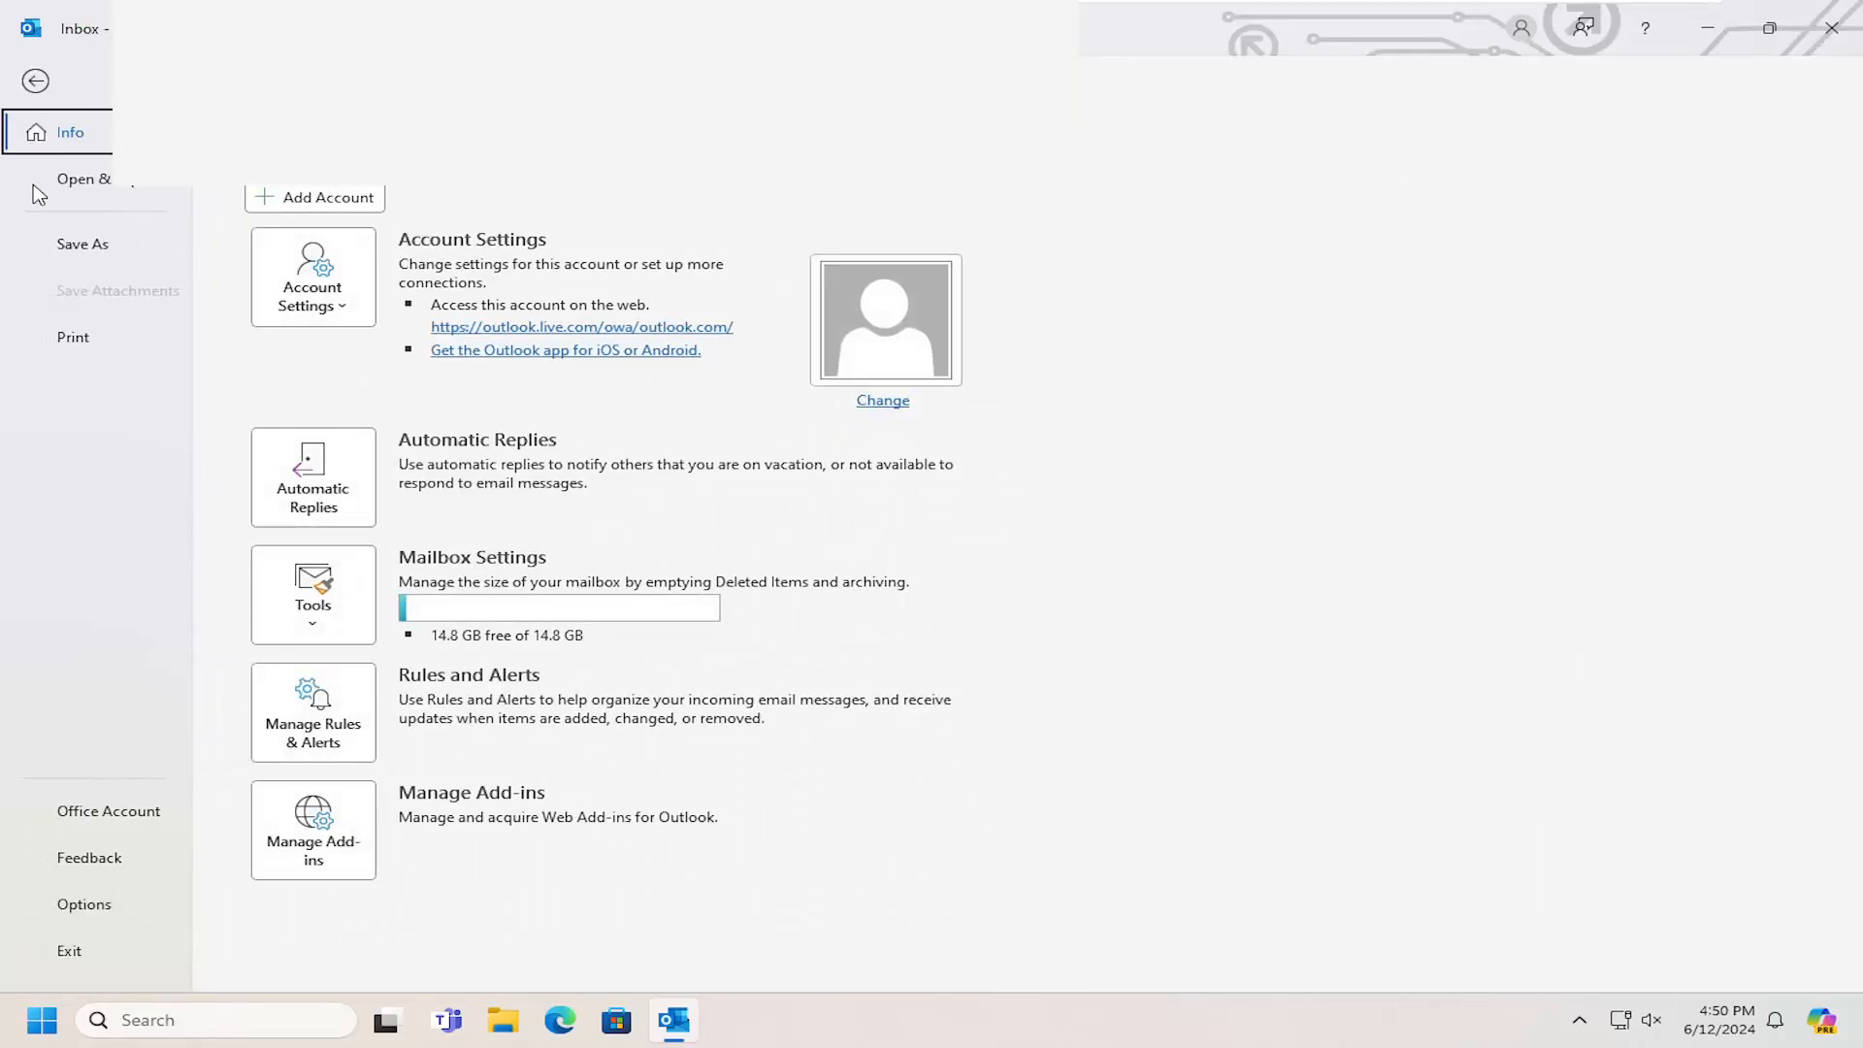
click(84, 904)
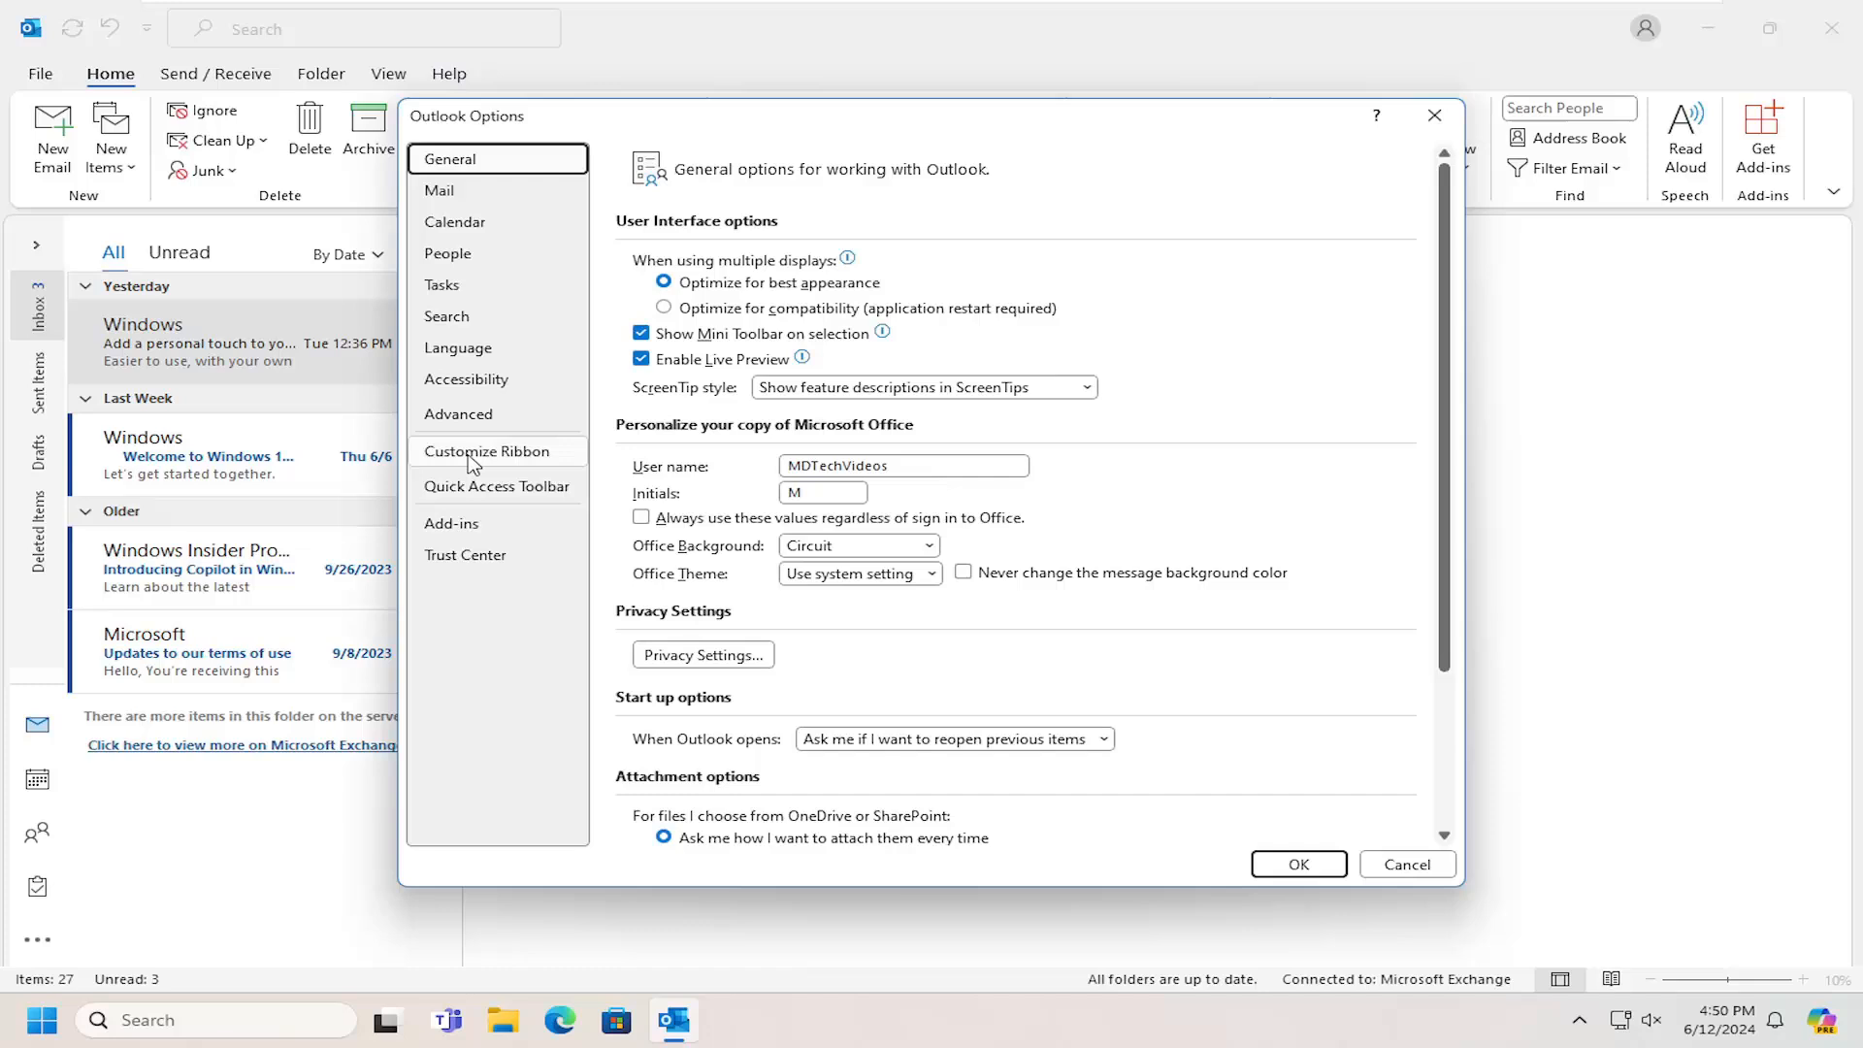
click(485, 454)
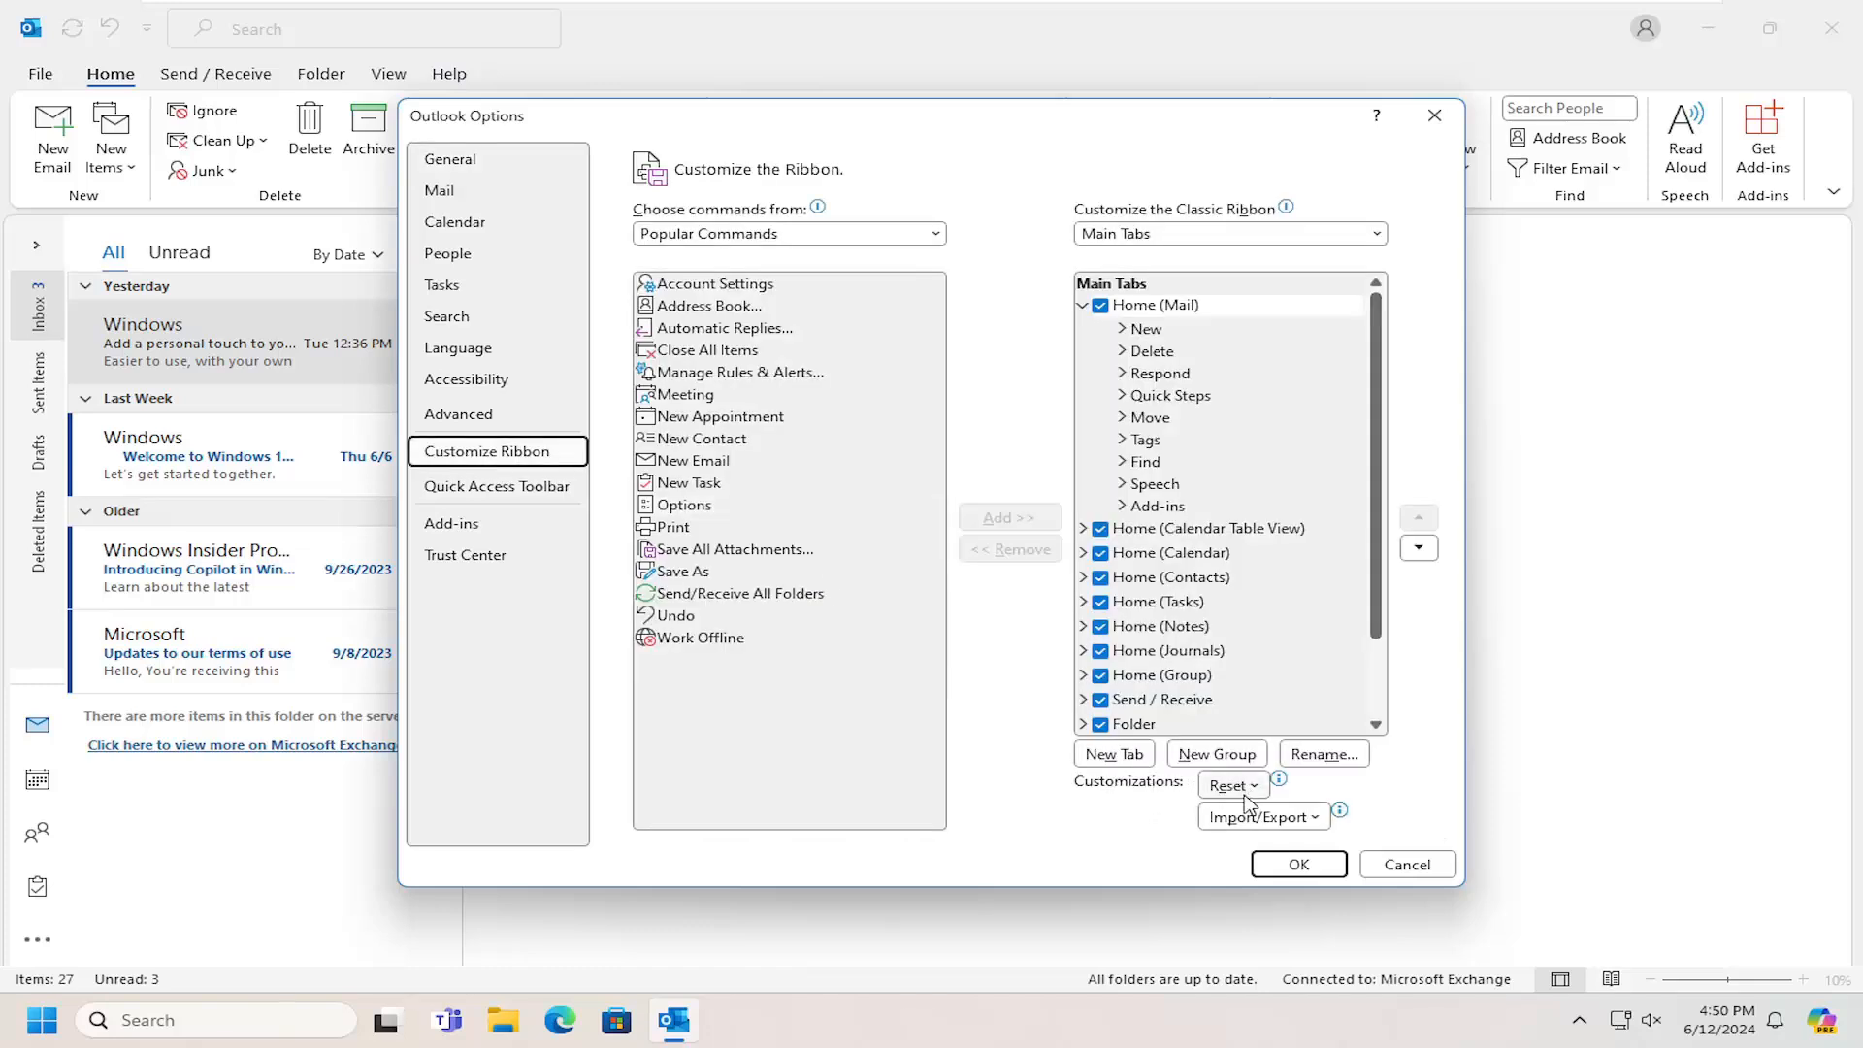
click(1231, 786)
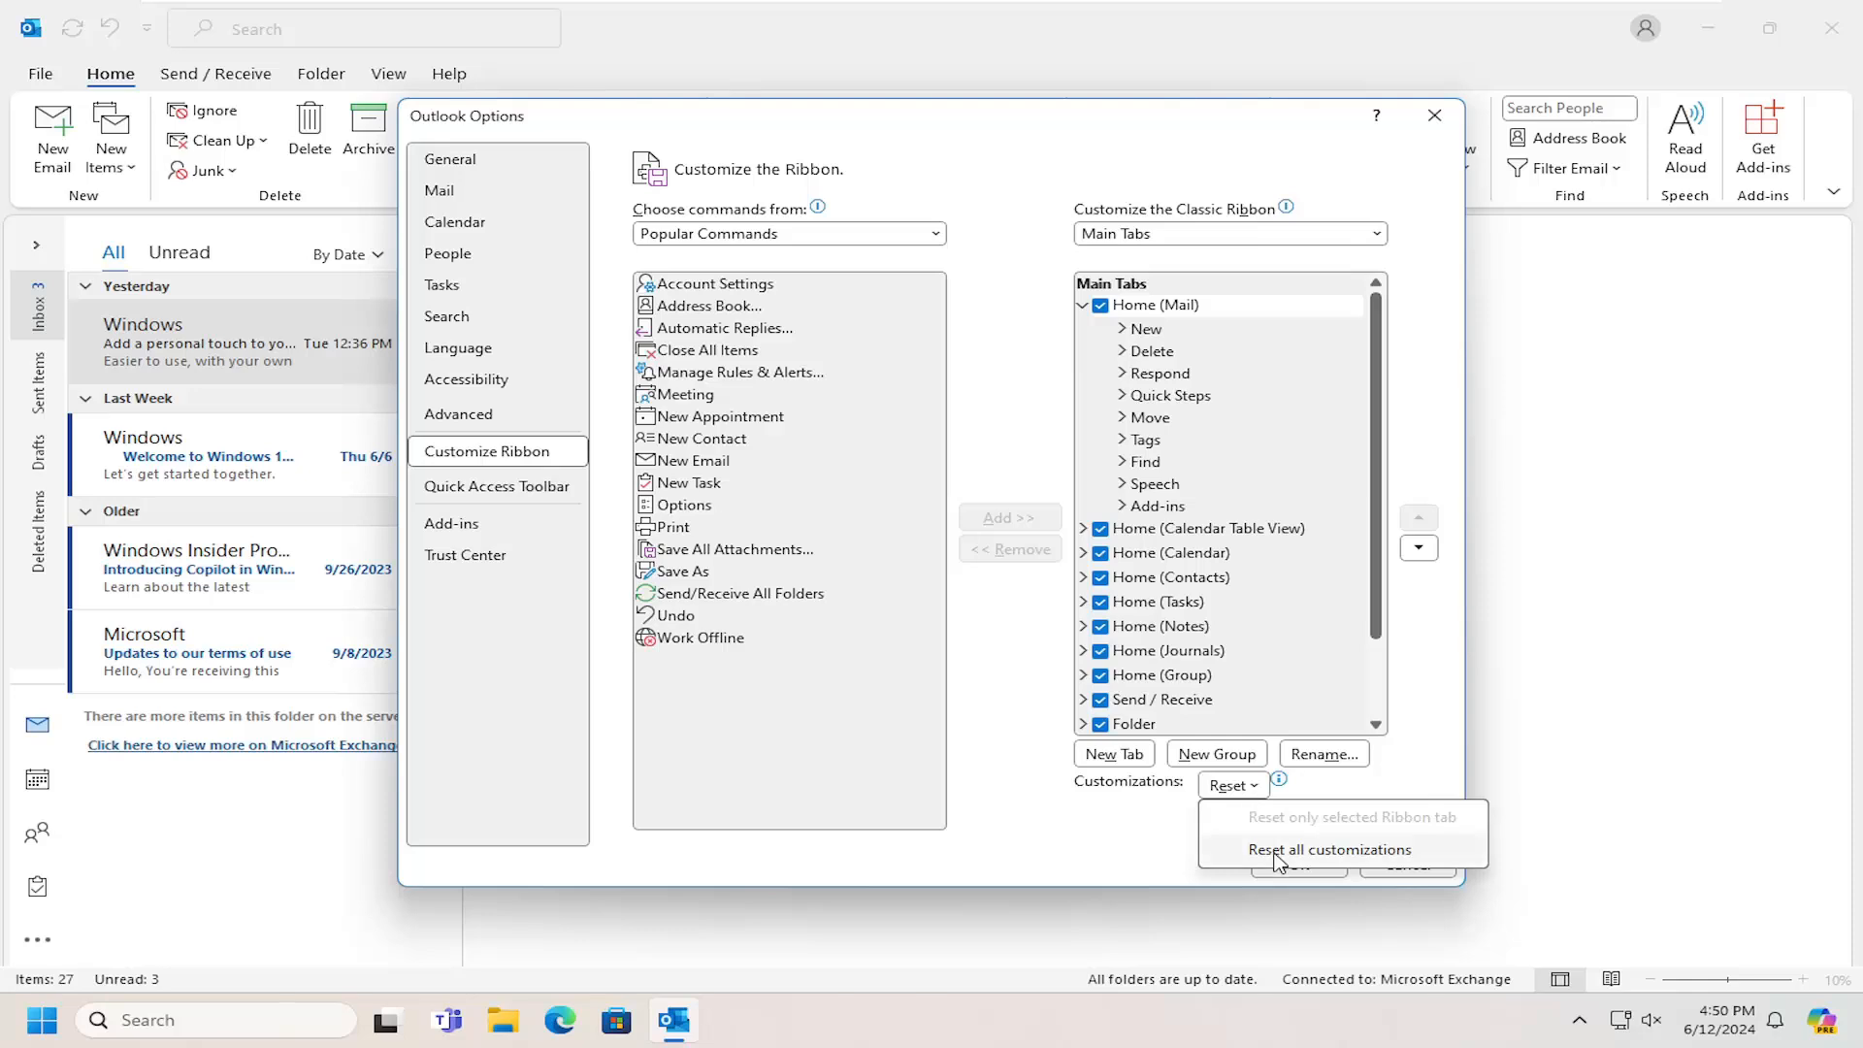
Reset all customizations, confirm, and close Outlook Options with OK.
click(1328, 848)
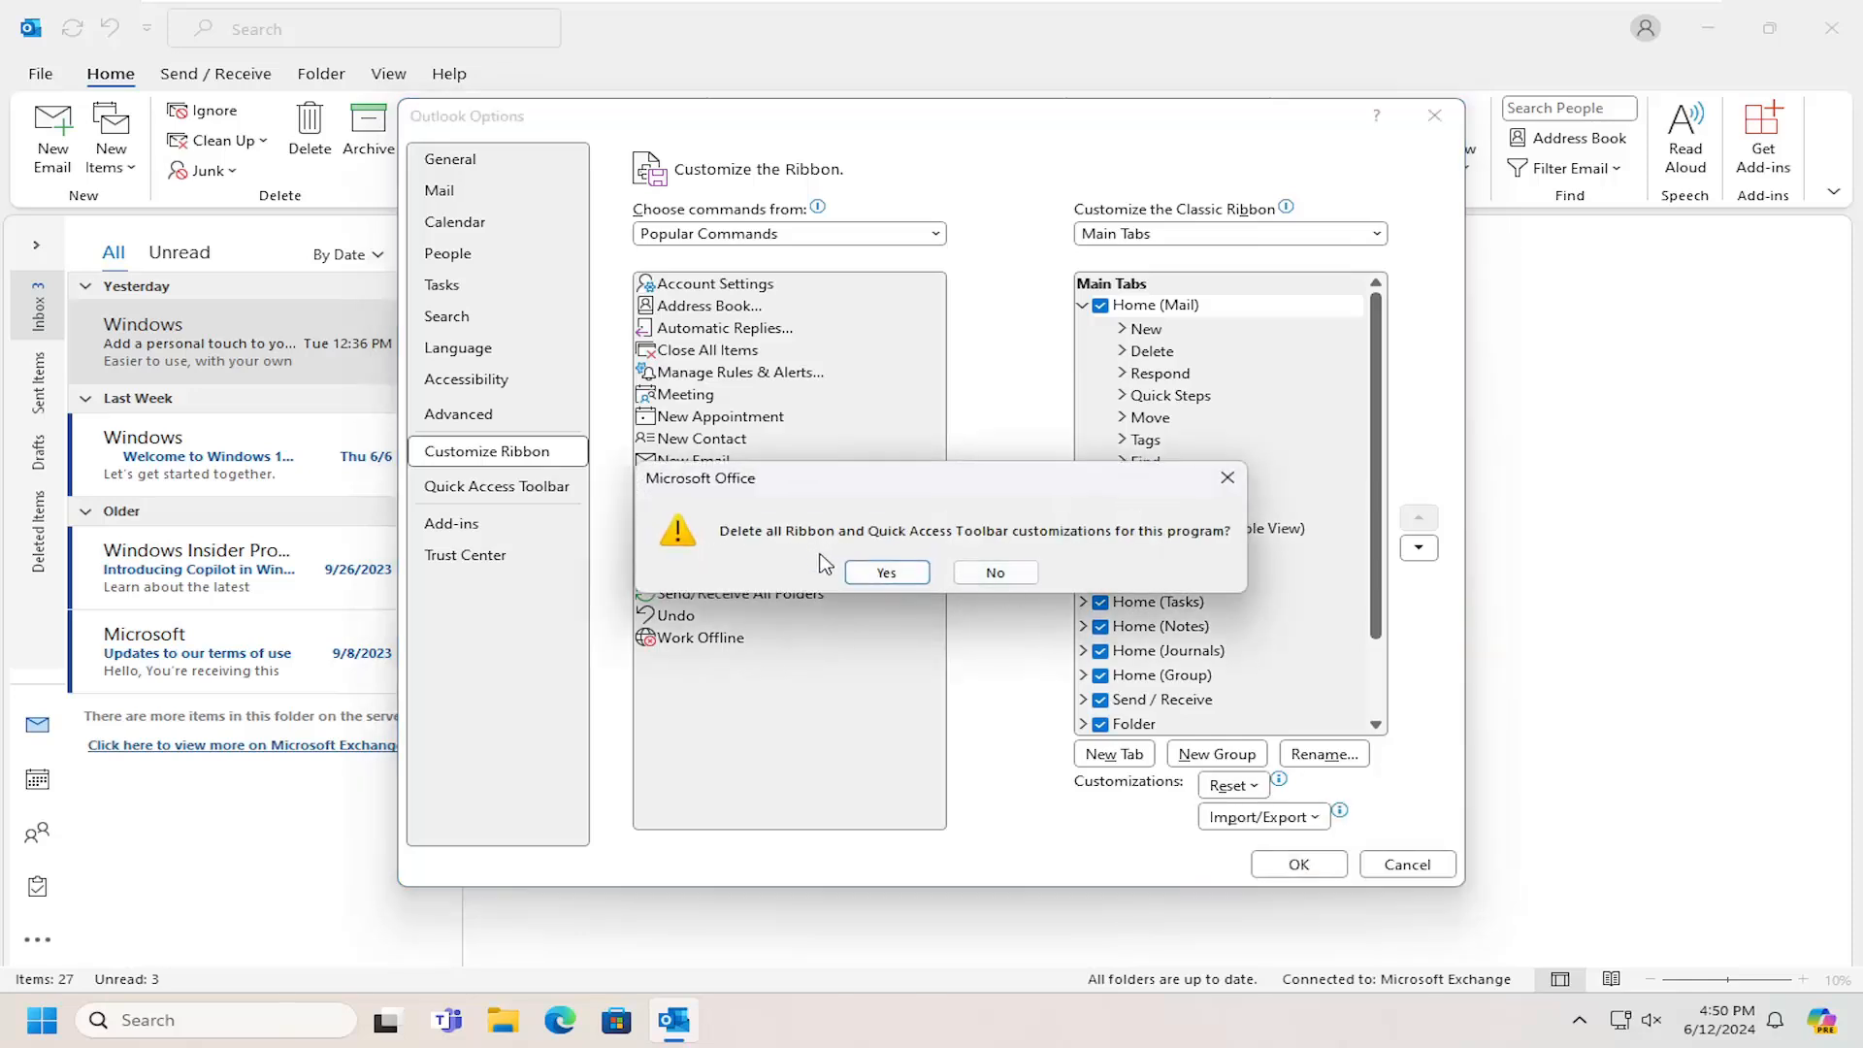
mouse_move(993, 555)
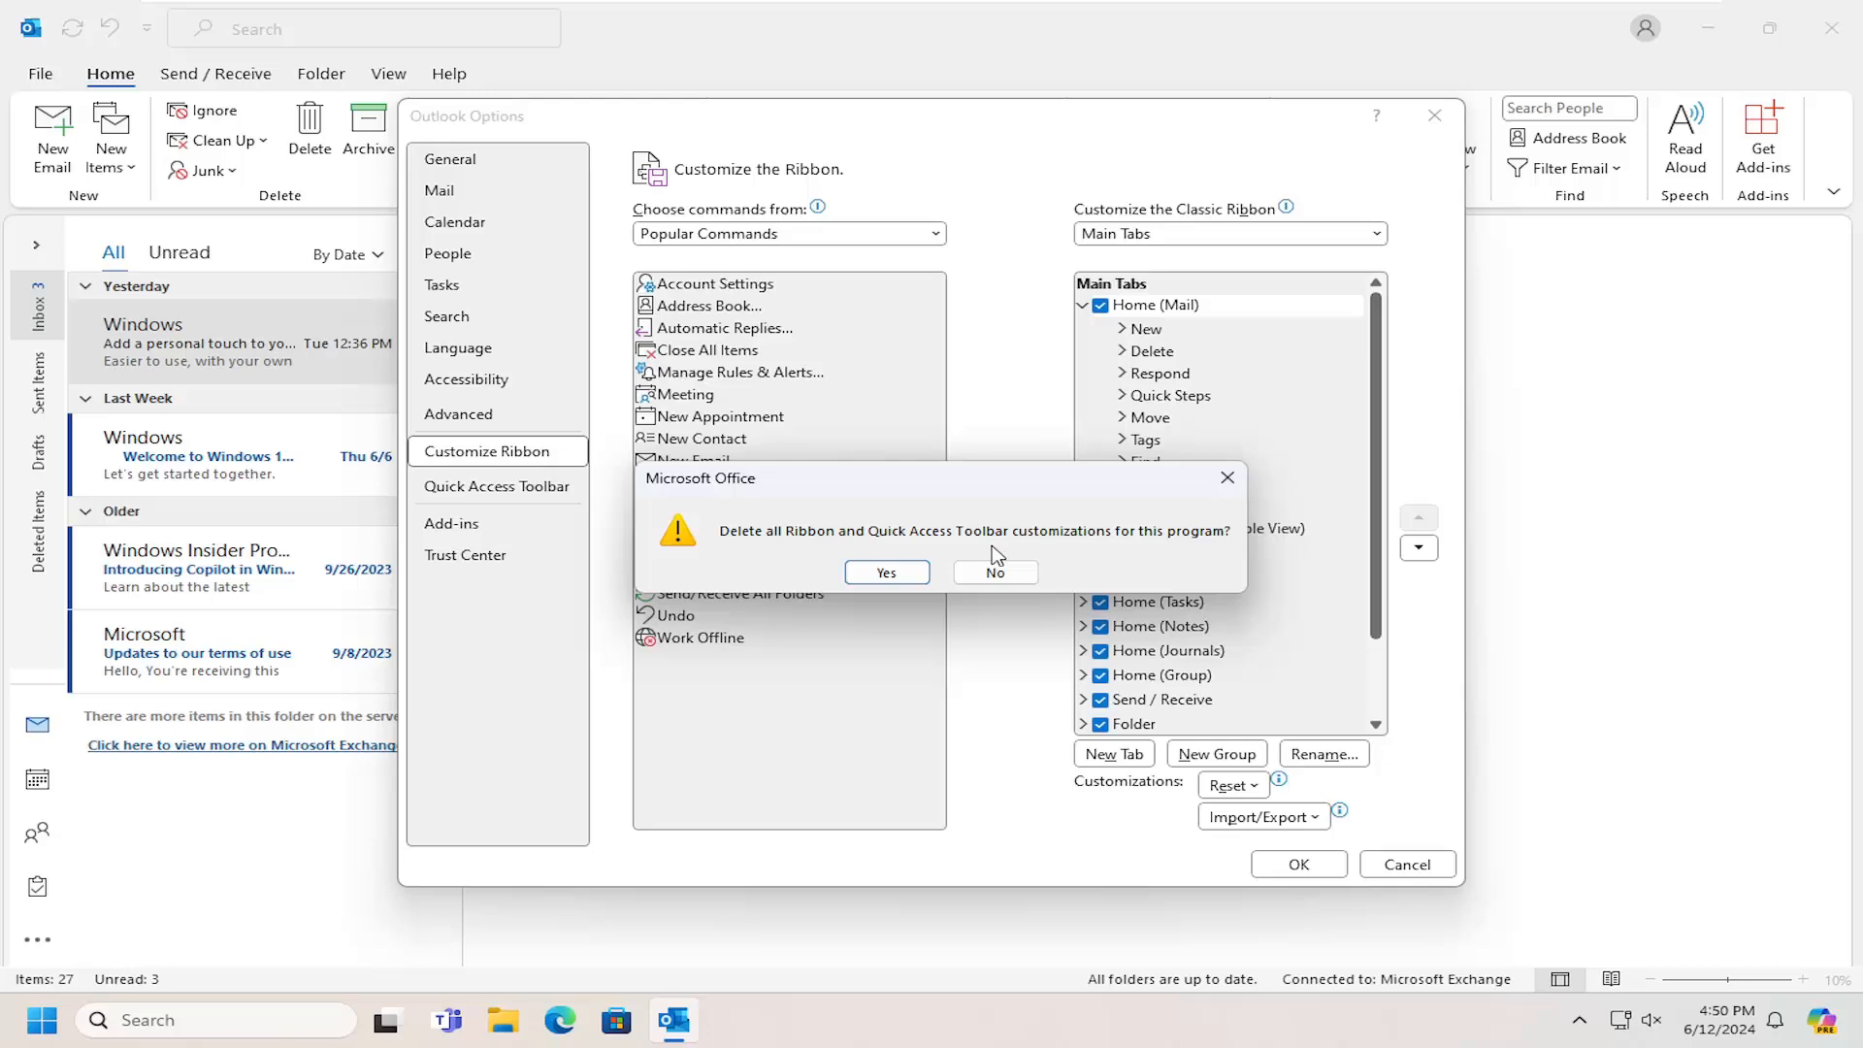
mouse_move(1182, 547)
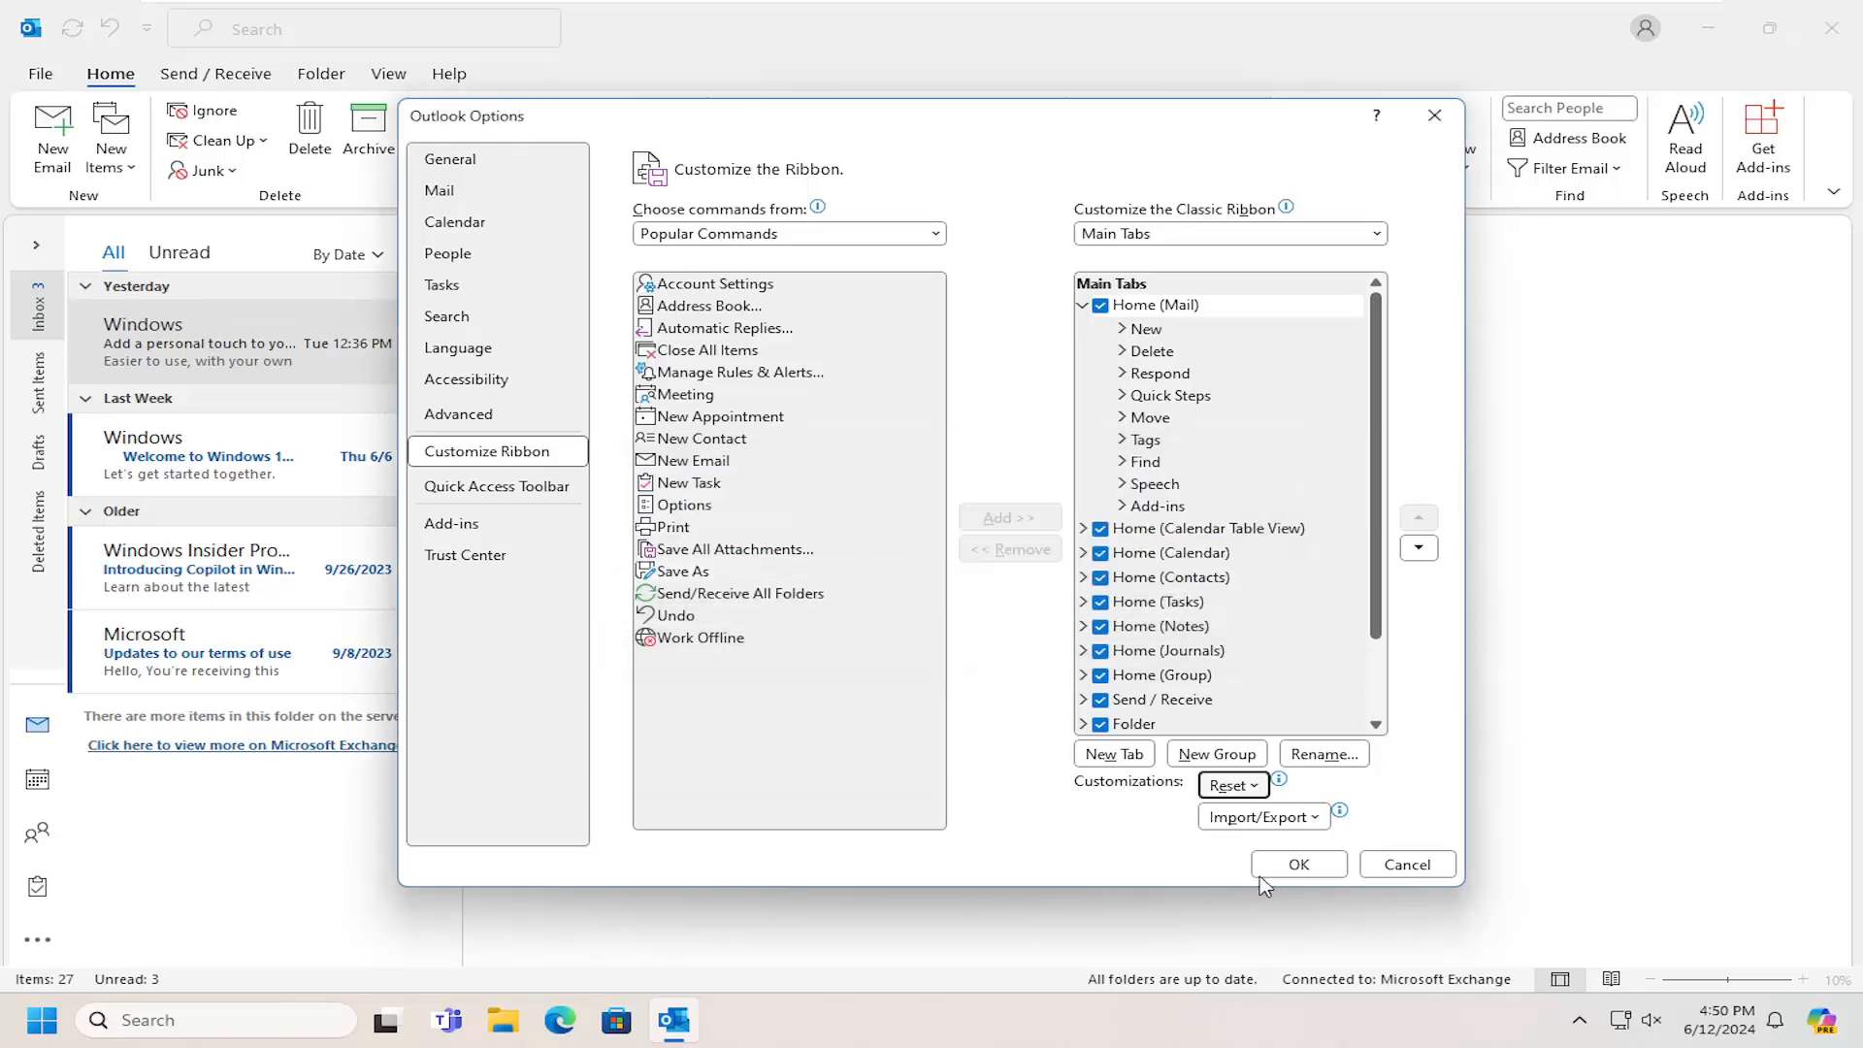
click(1298, 863)
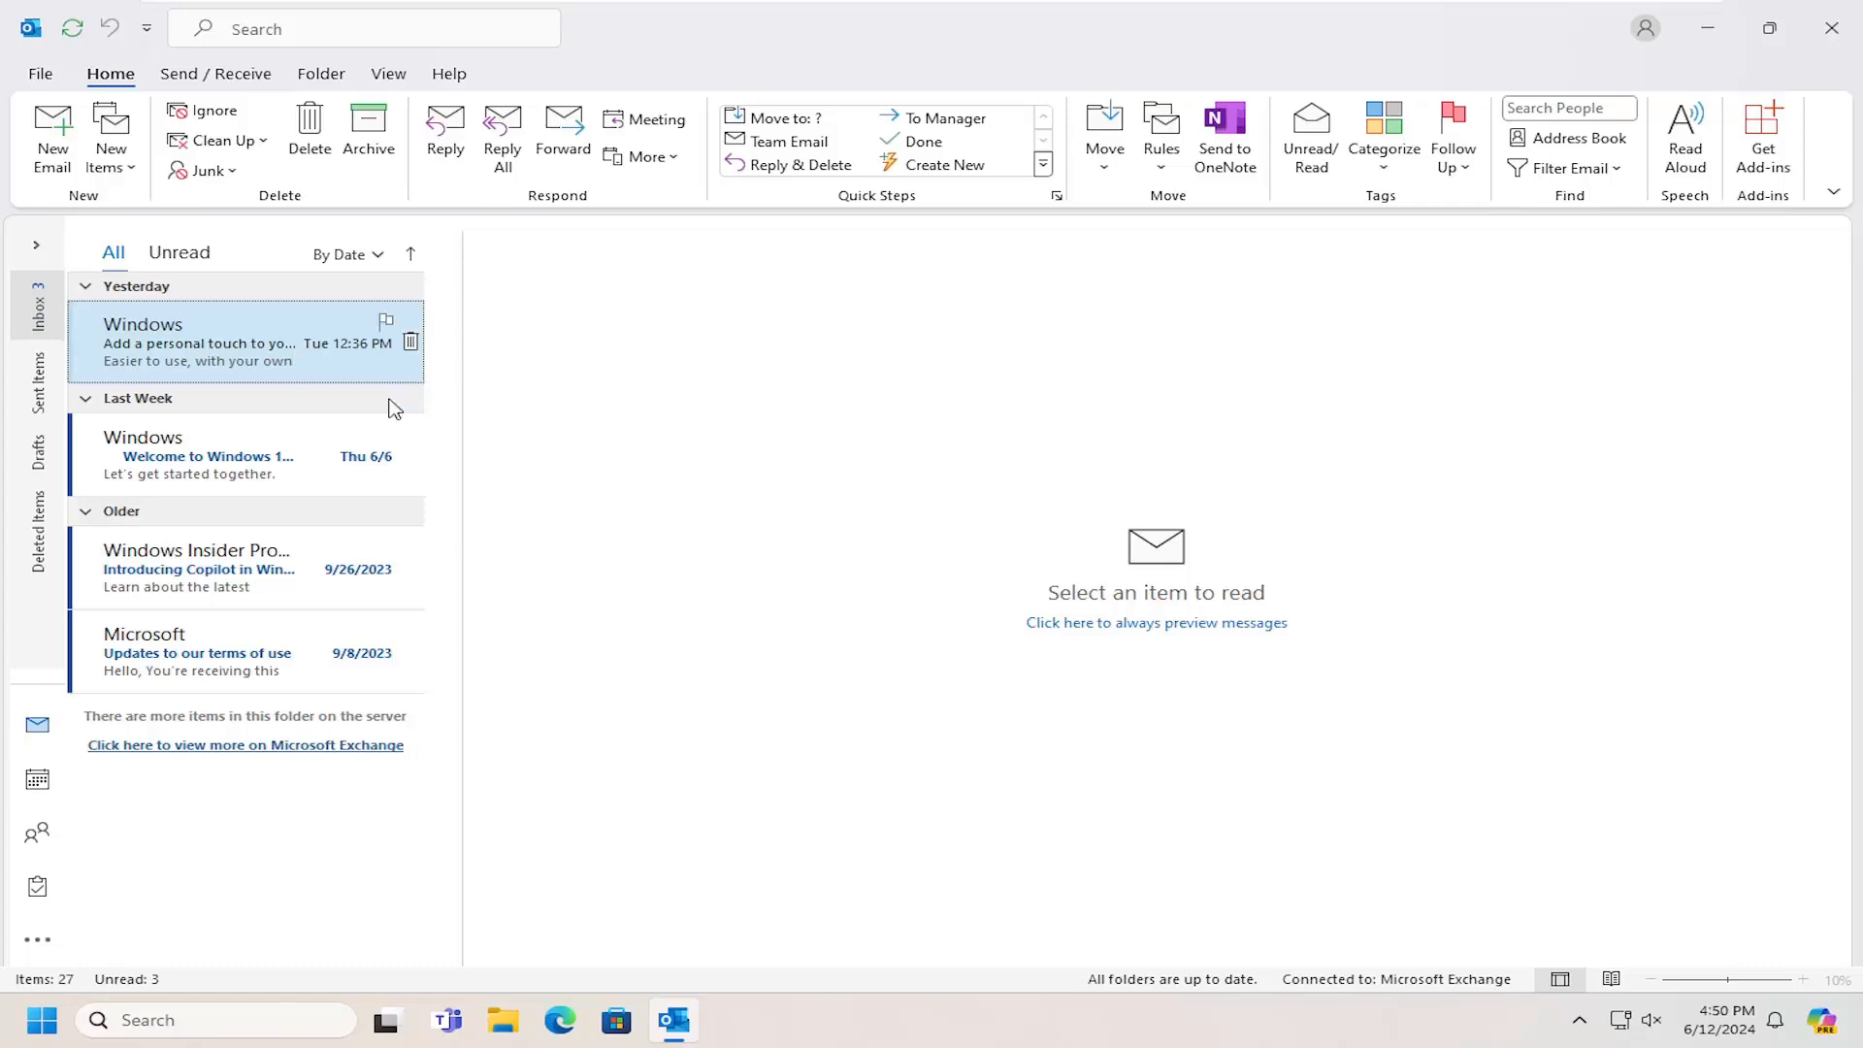